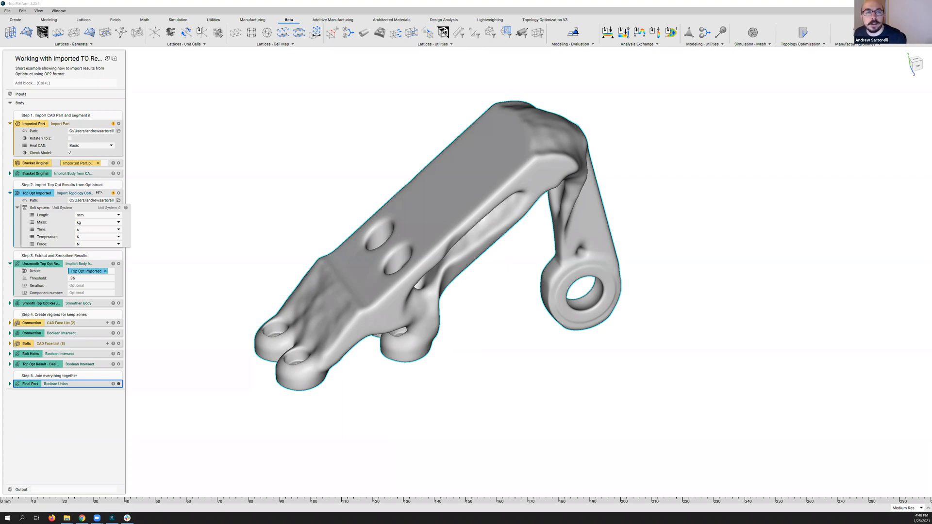
mouse_move(480, 104)
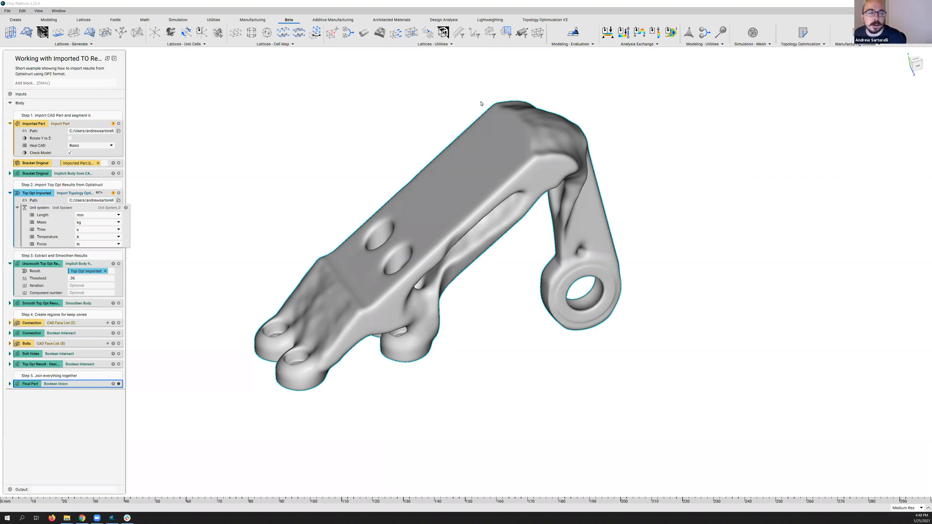
mouse_move(545, 266)
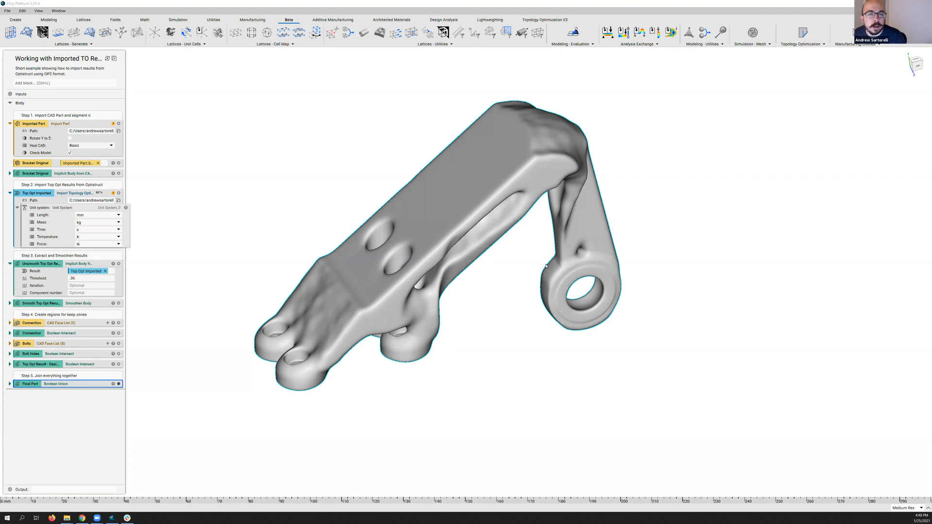
mouse_move(540, 257)
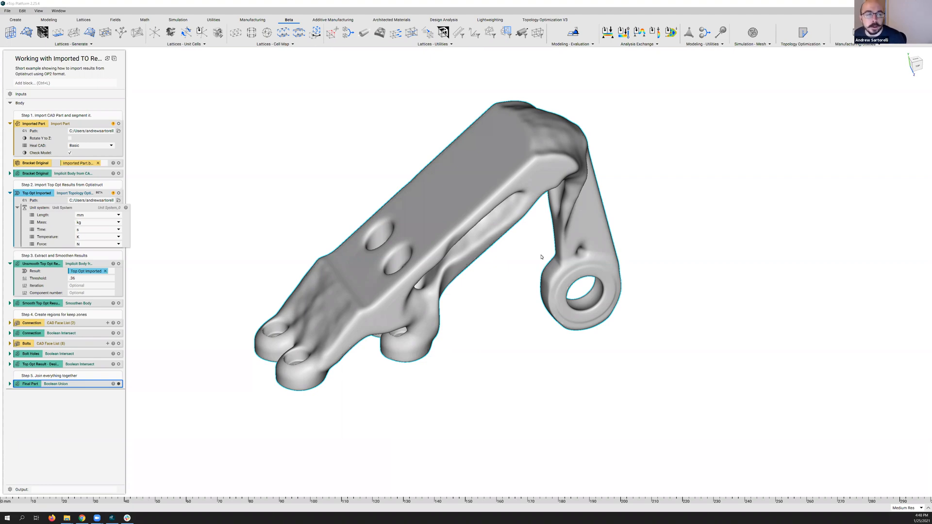
mouse_move(606, 318)
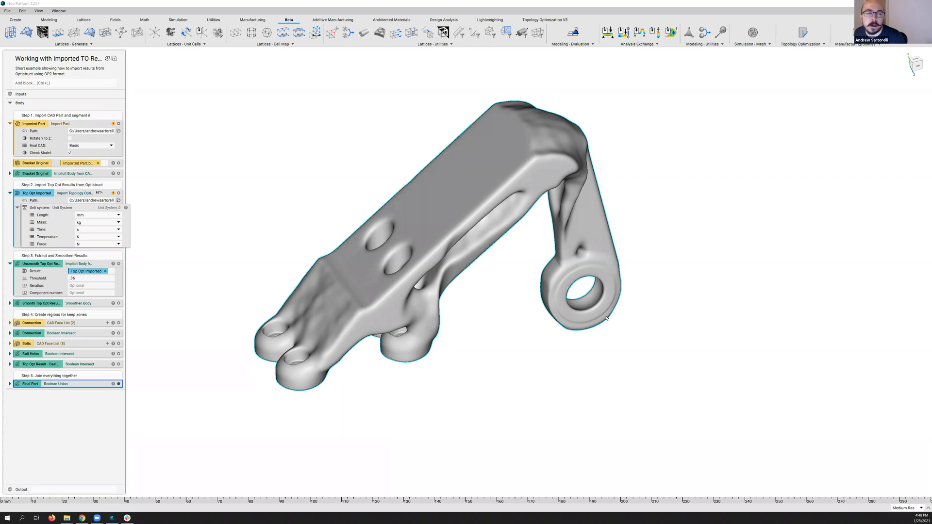
mouse_move(603, 261)
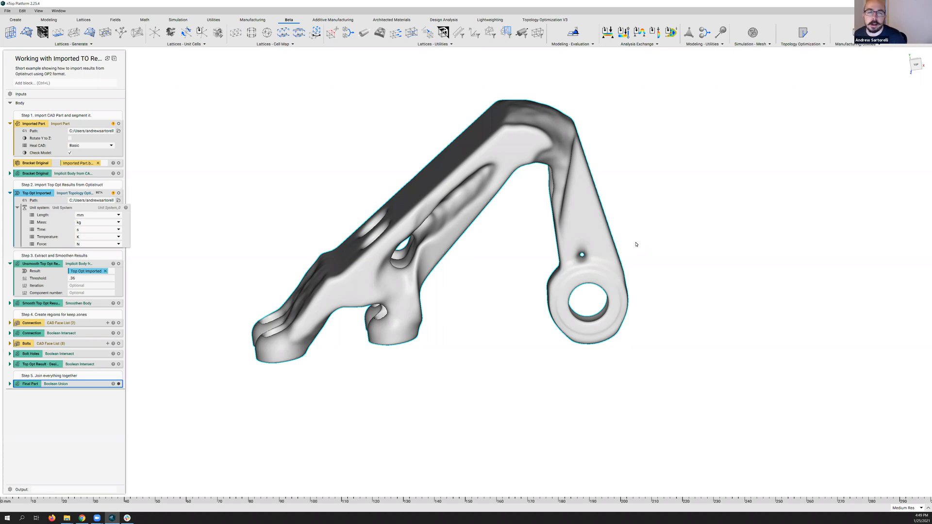
mouse_move(642, 251)
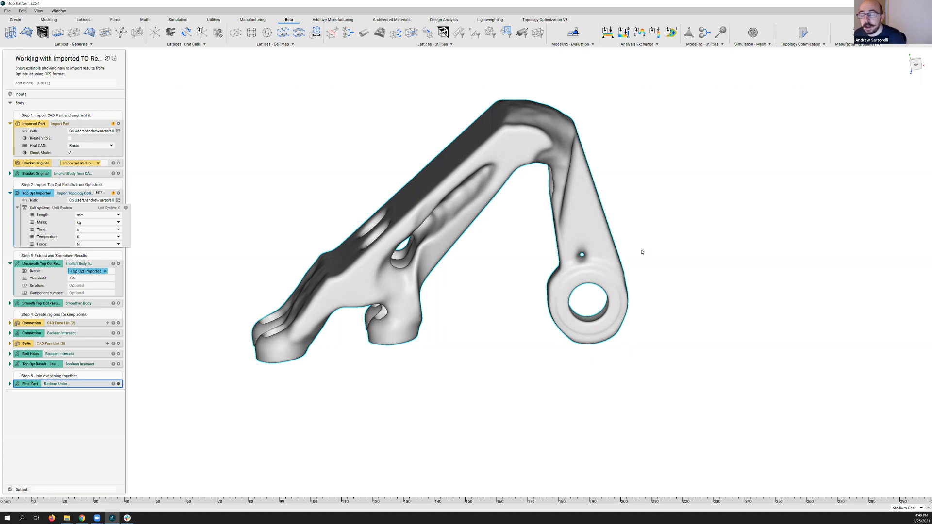
mouse_move(625, 246)
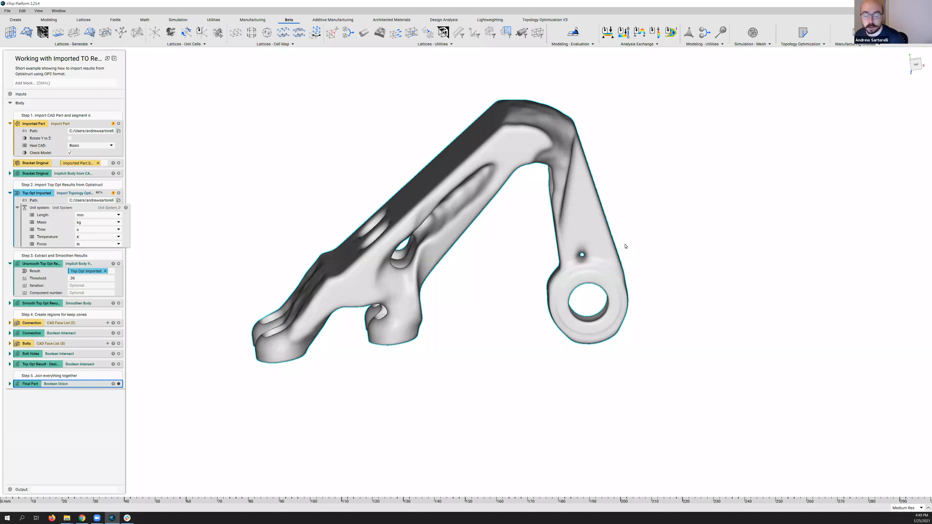
mouse_move(291, 232)
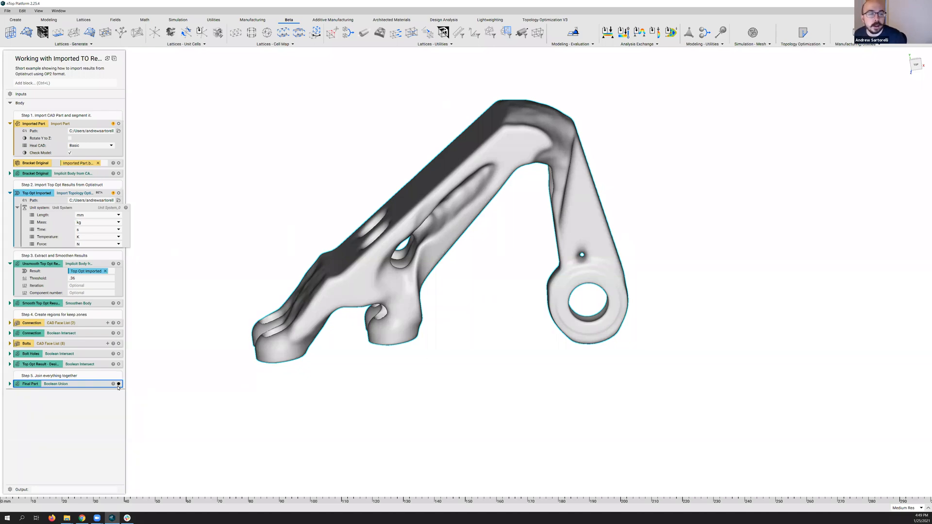
Hide the Final Part so the raw Top Opt Imported result and its legend display.
click(118, 385)
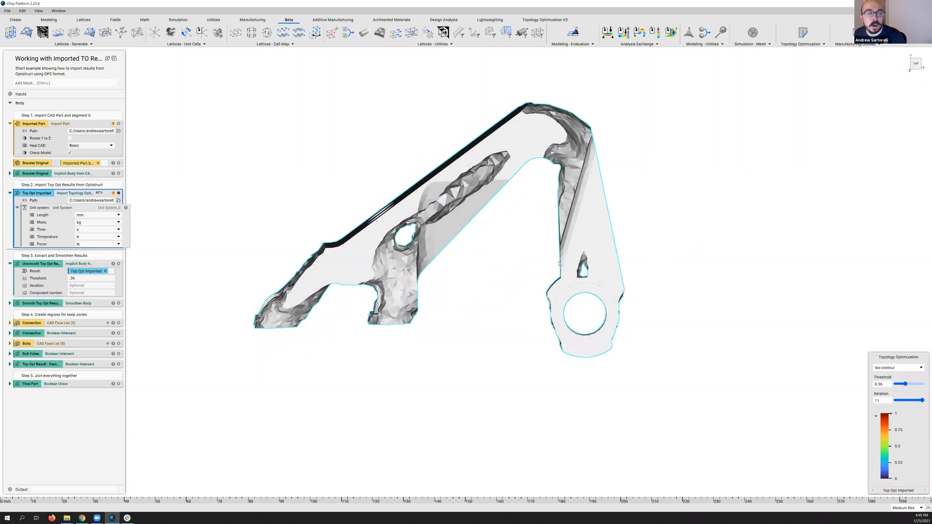
mouse_move(337, 392)
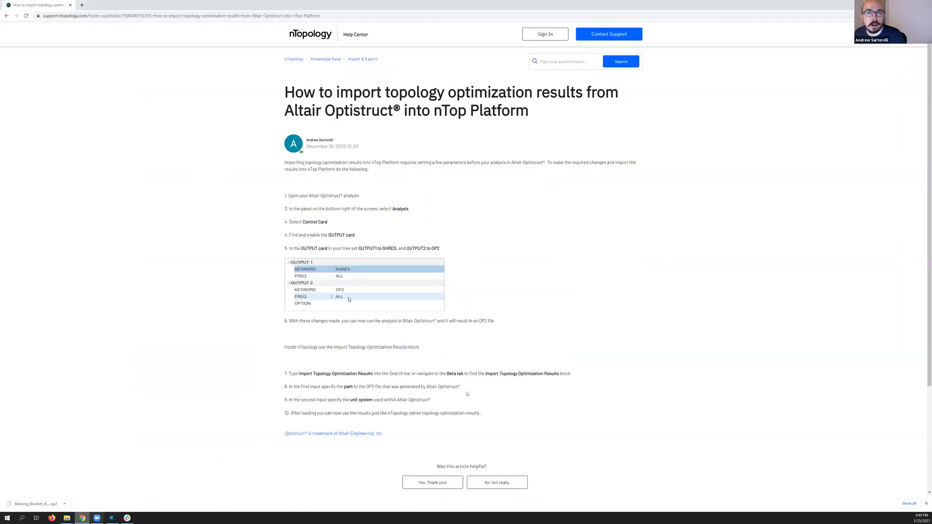
mouse_move(496, 301)
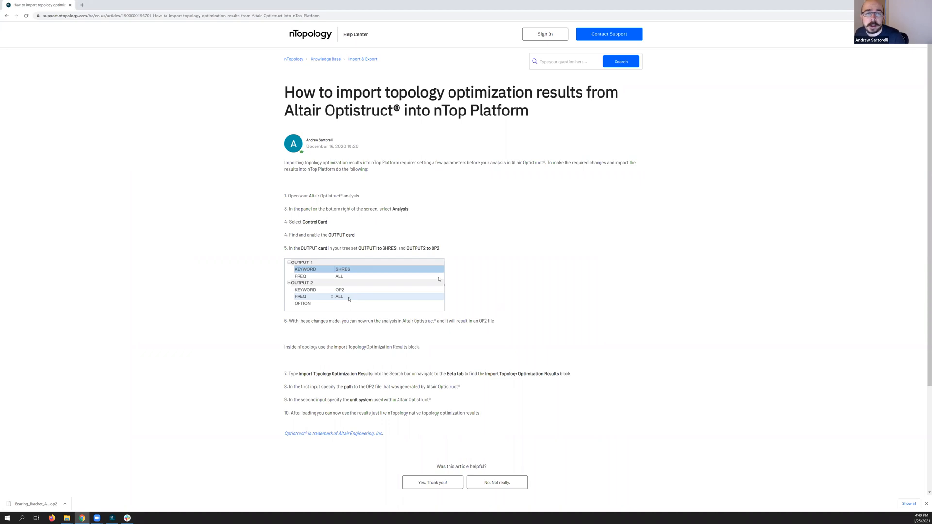
mouse_move(472, 314)
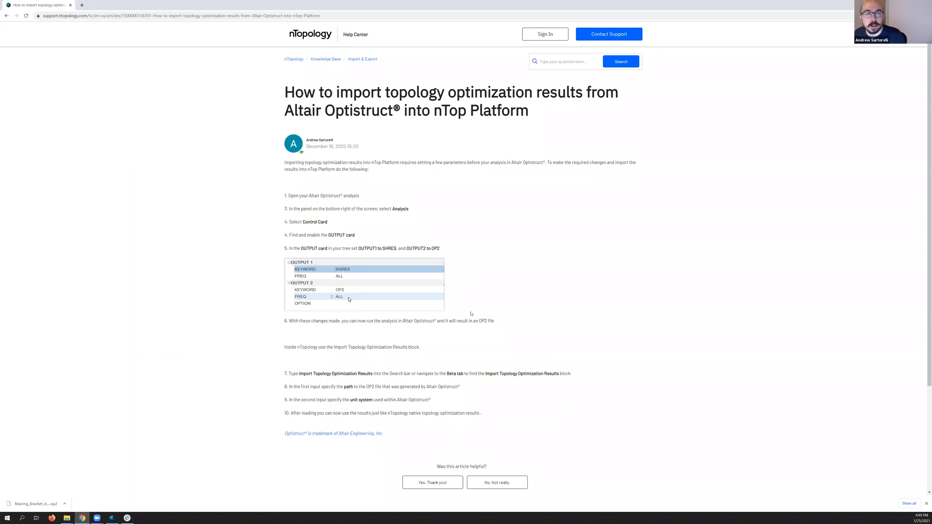
mouse_move(418, 279)
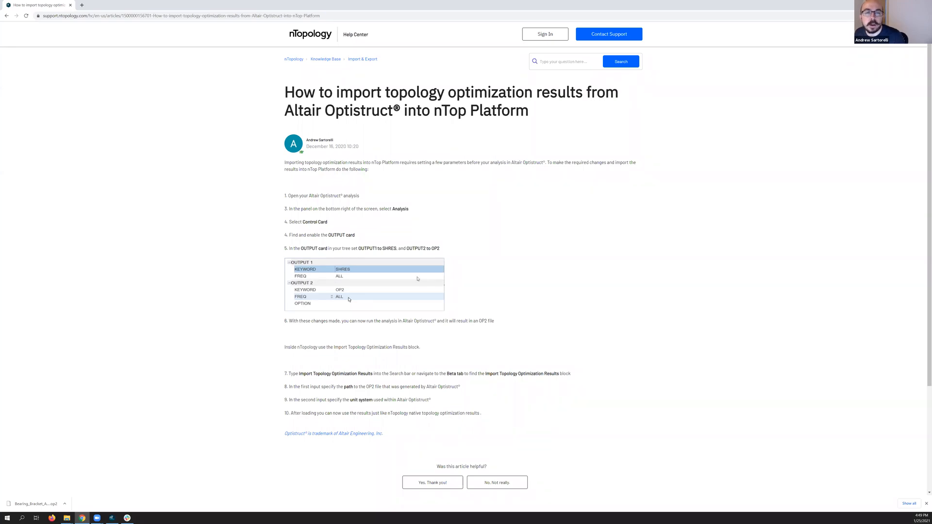
mouse_move(419, 272)
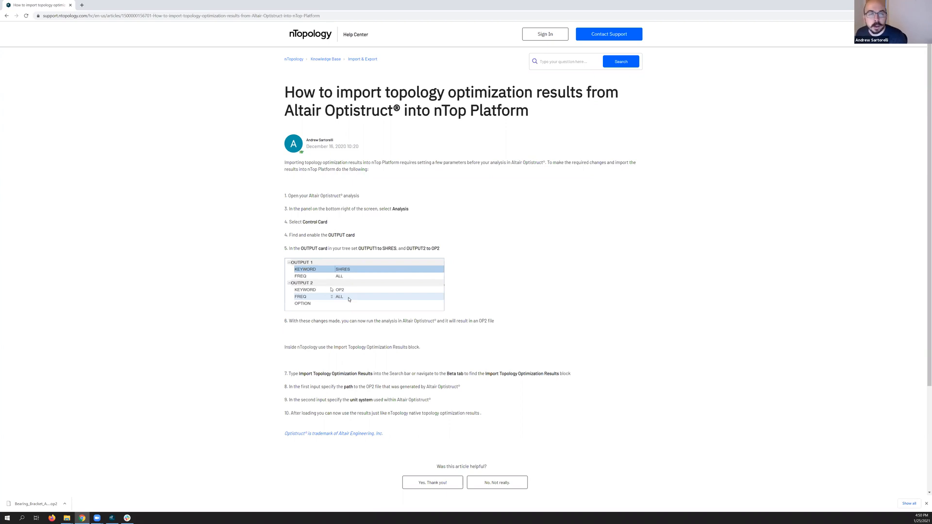
mouse_move(333, 302)
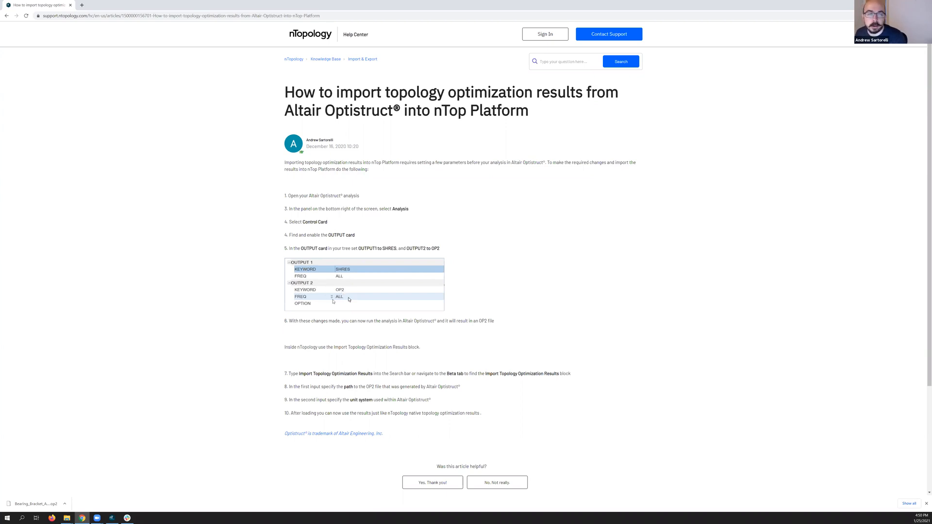
mouse_move(343, 299)
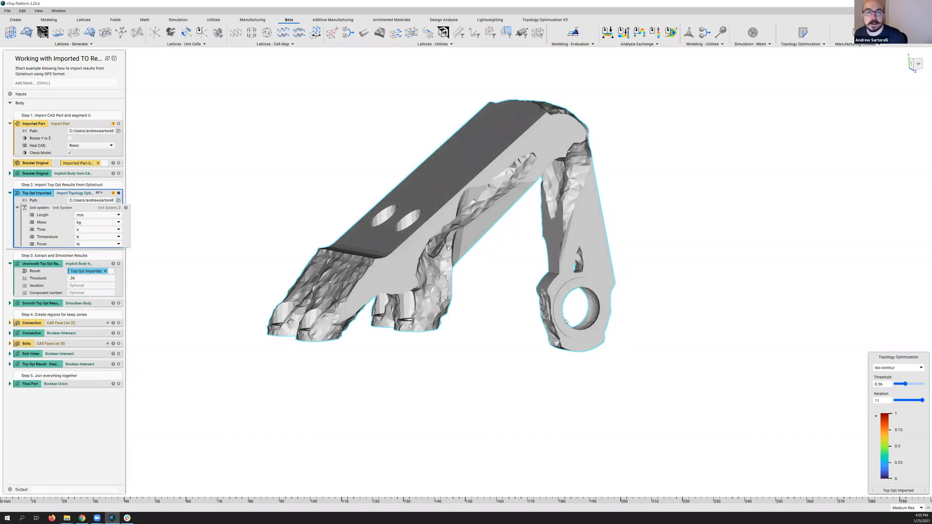
mouse_move(601, 332)
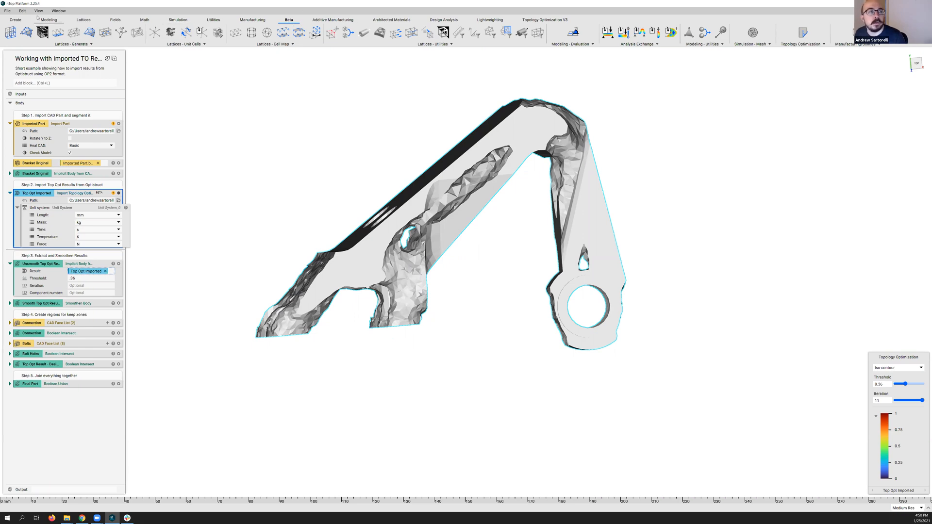
click(7, 11)
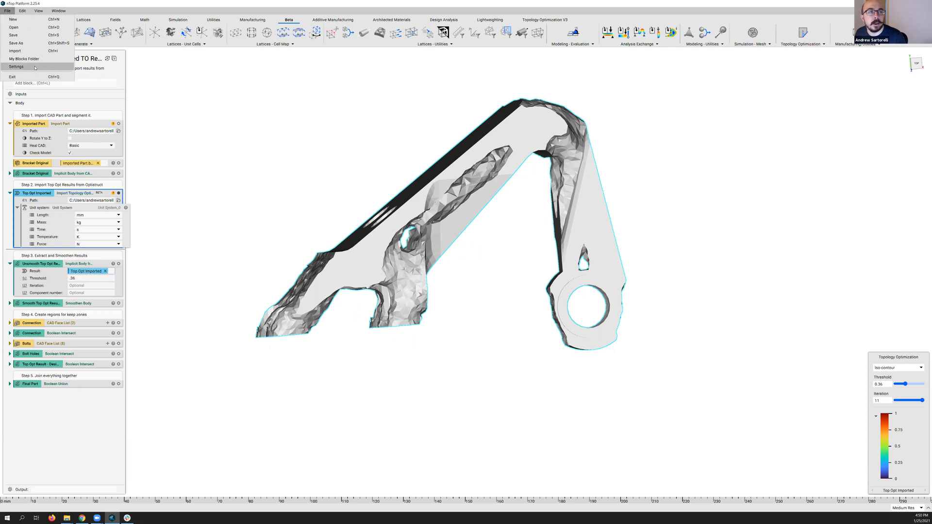
click(17, 66)
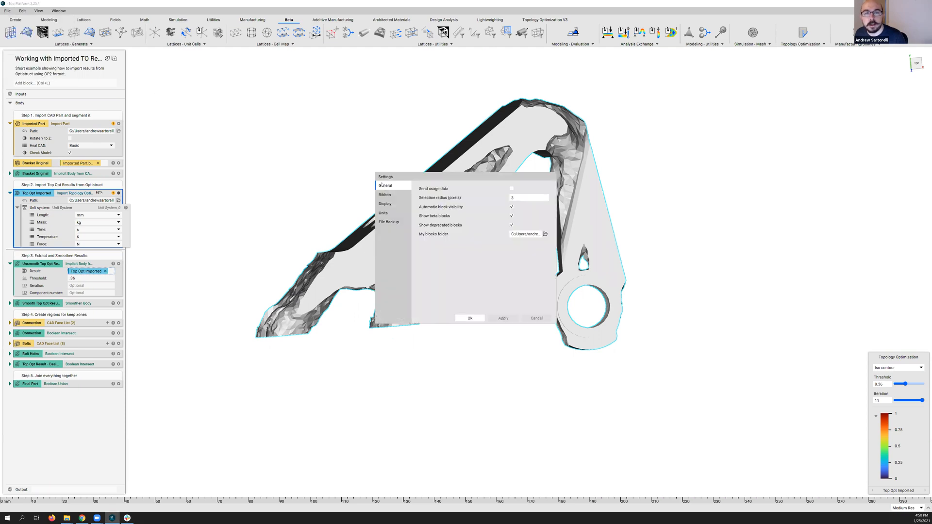
mouse_move(452, 215)
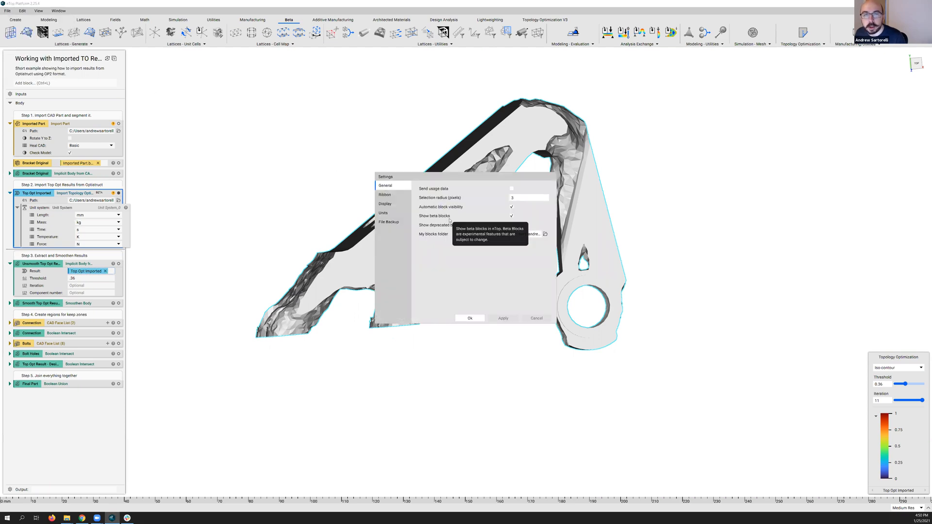
mouse_move(450, 271)
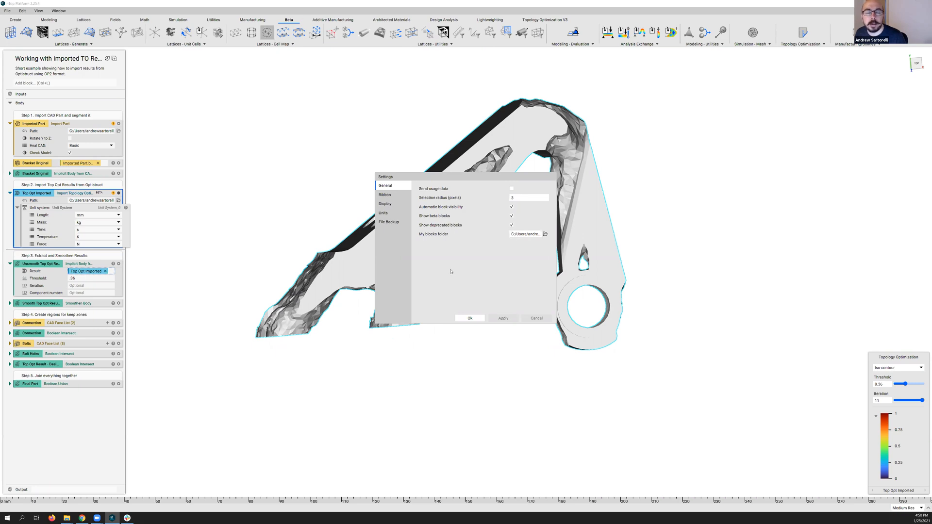
click(469, 319)
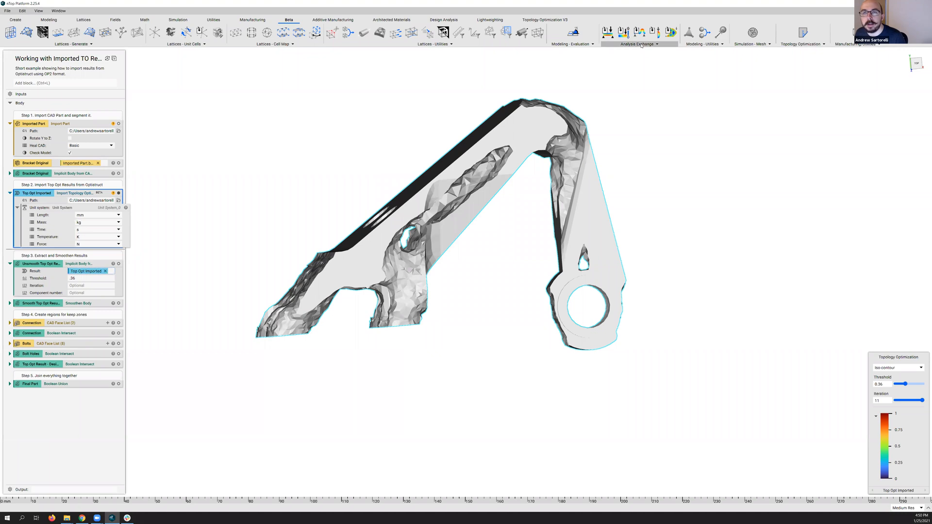
click(639, 43)
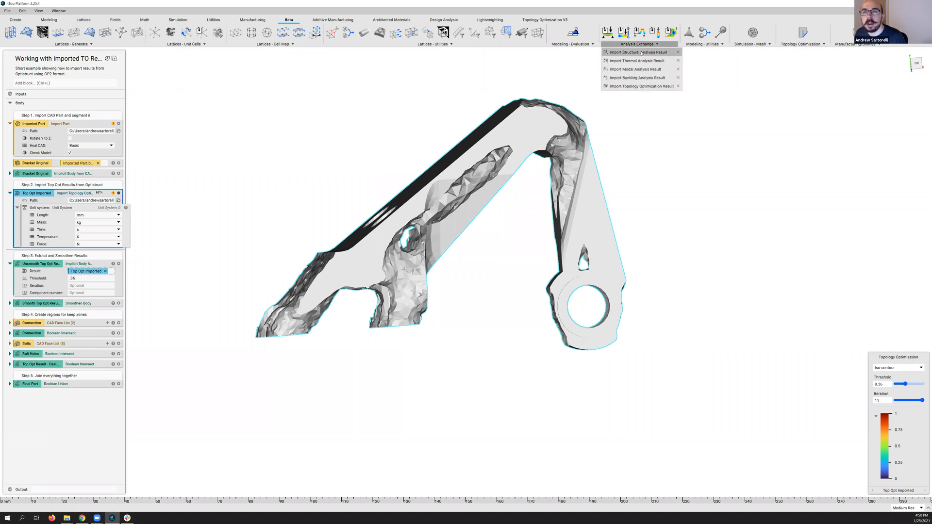
mouse_move(635, 61)
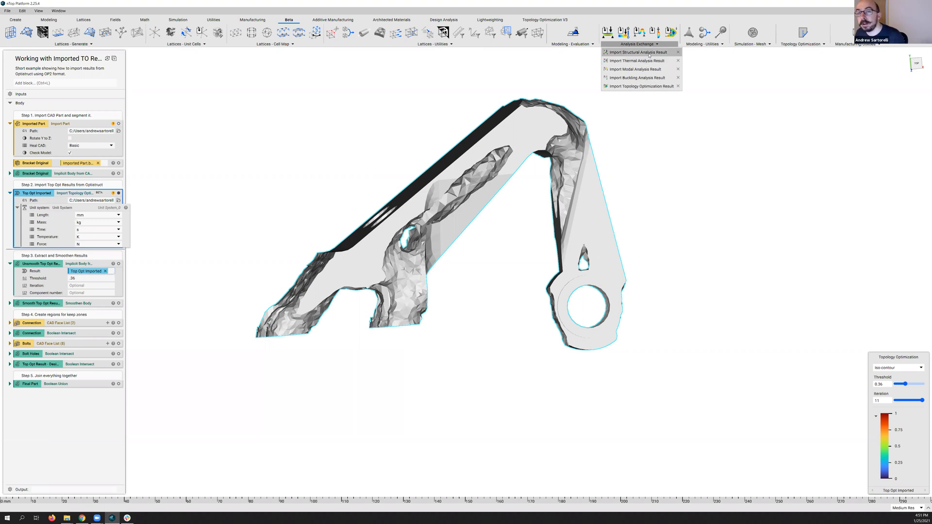
mouse_move(647, 93)
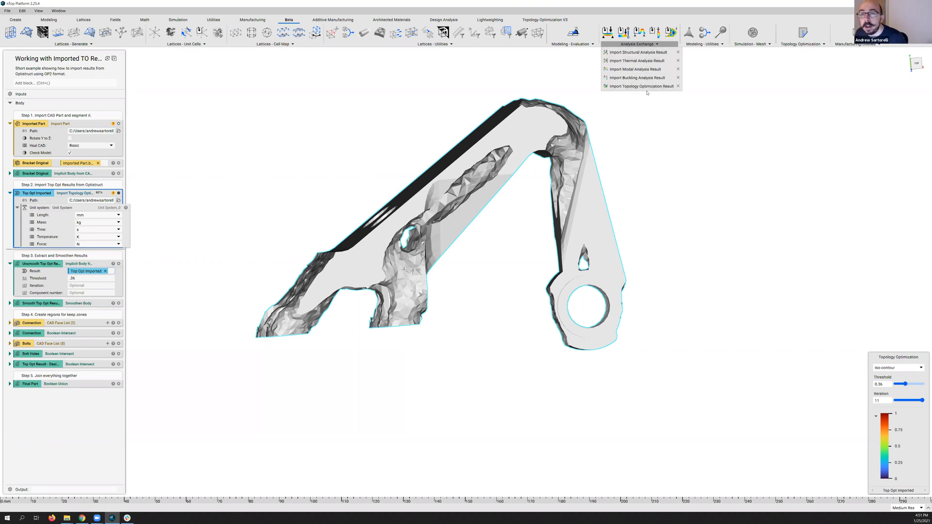
mouse_move(641, 87)
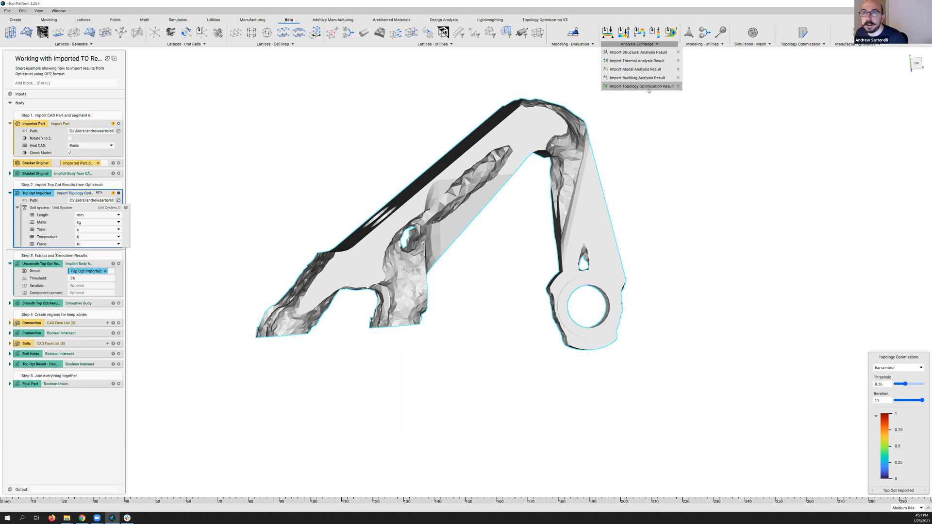
mouse_move(650, 91)
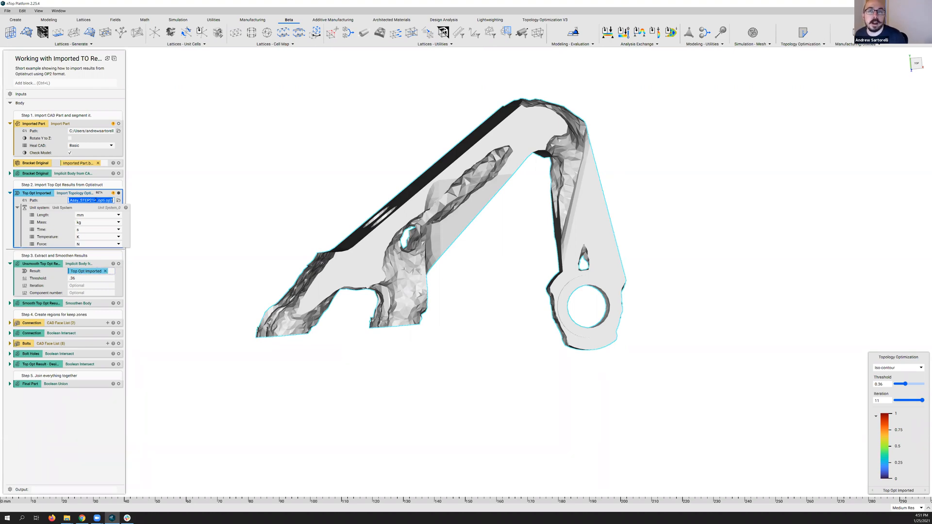
click(639, 44)
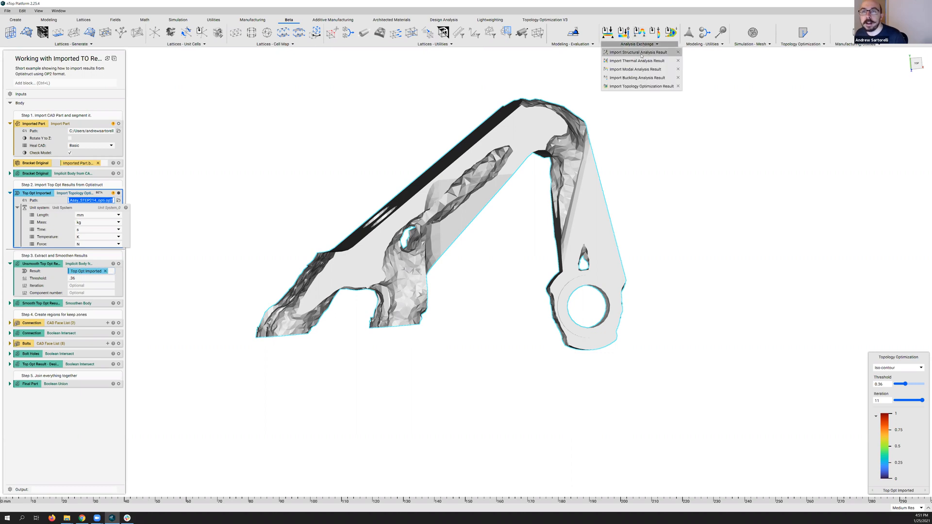
mouse_move(381, 119)
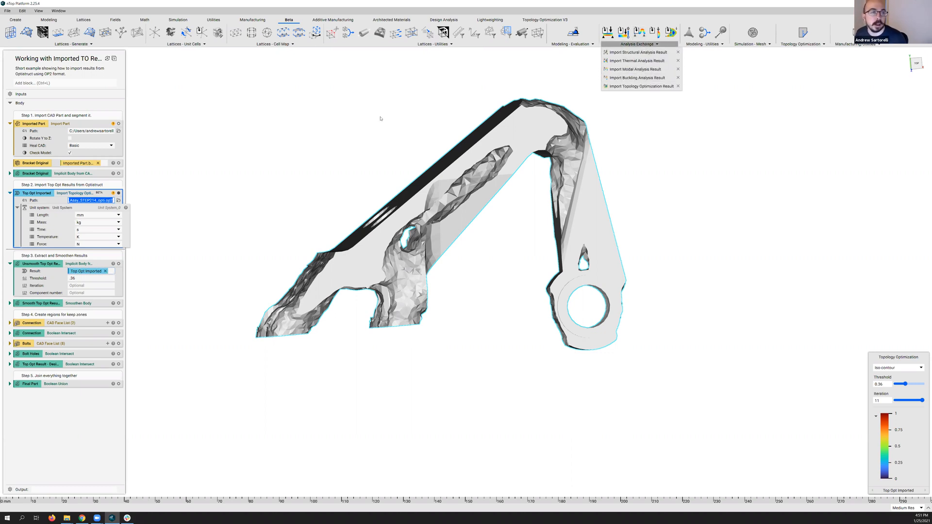
mouse_move(300, 153)
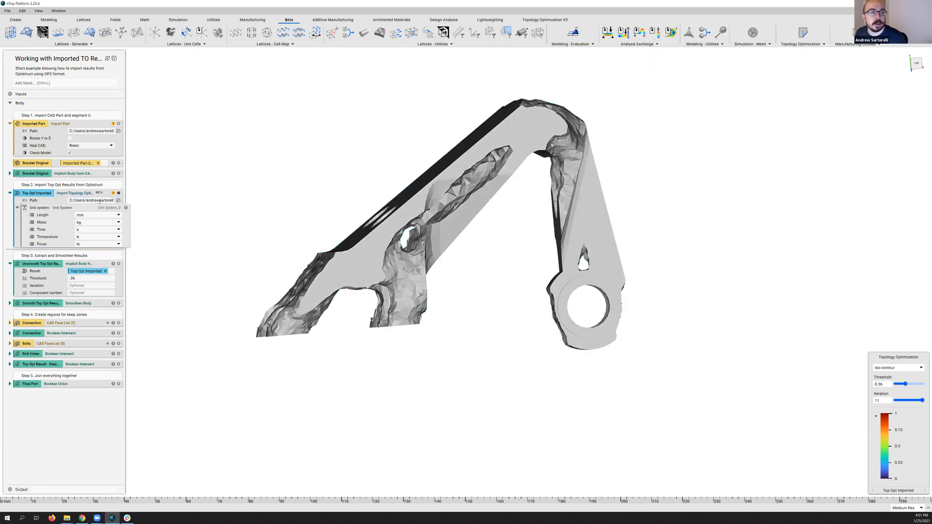
Lower the Topology Optimization iso-contour Threshold to 0.06 to reveal more material.
triple_click(90, 200)
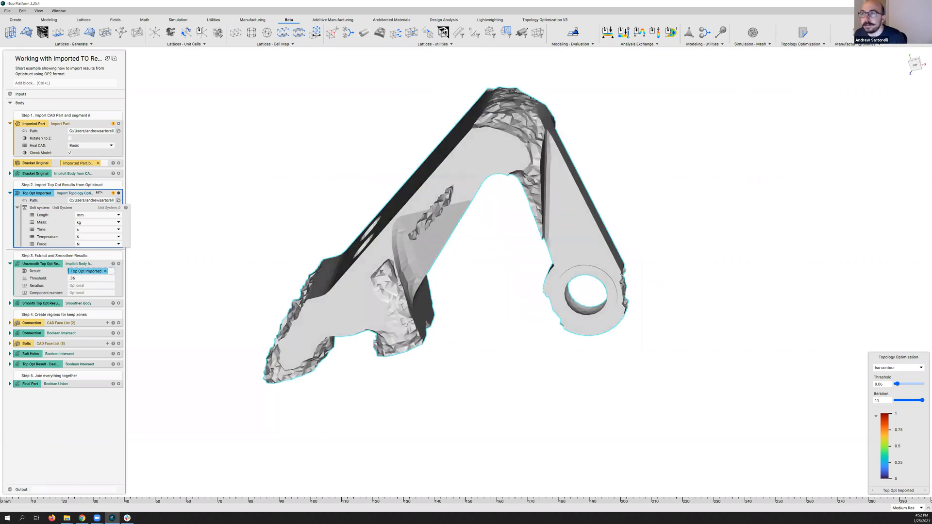
mouse_move(892, 74)
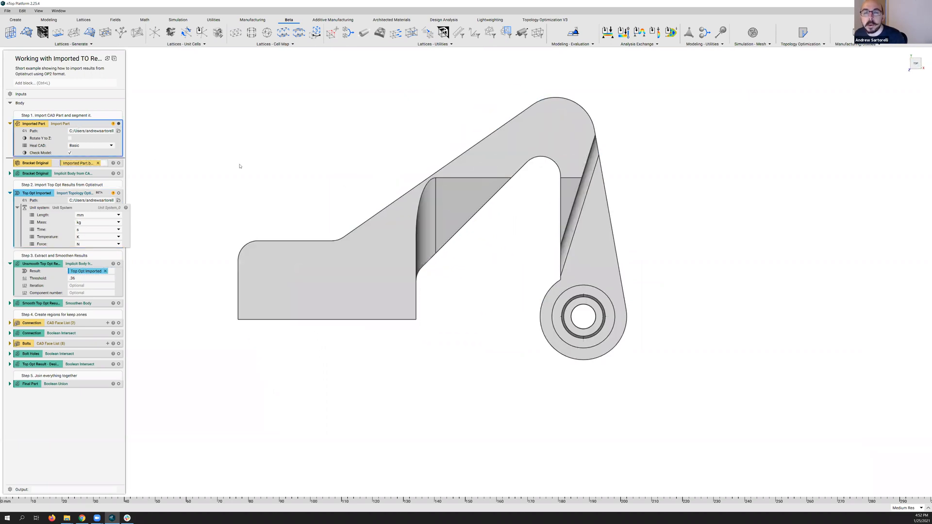
mouse_move(359, 197)
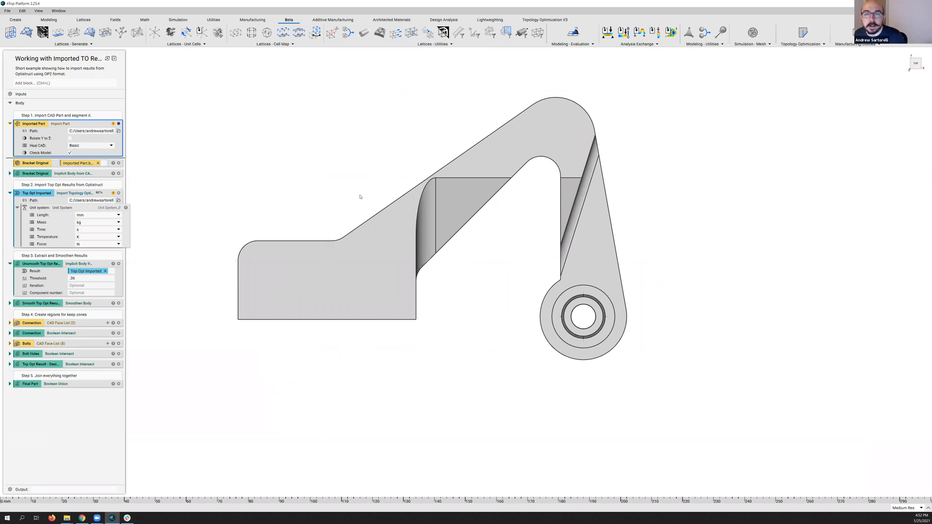
mouse_move(453, 259)
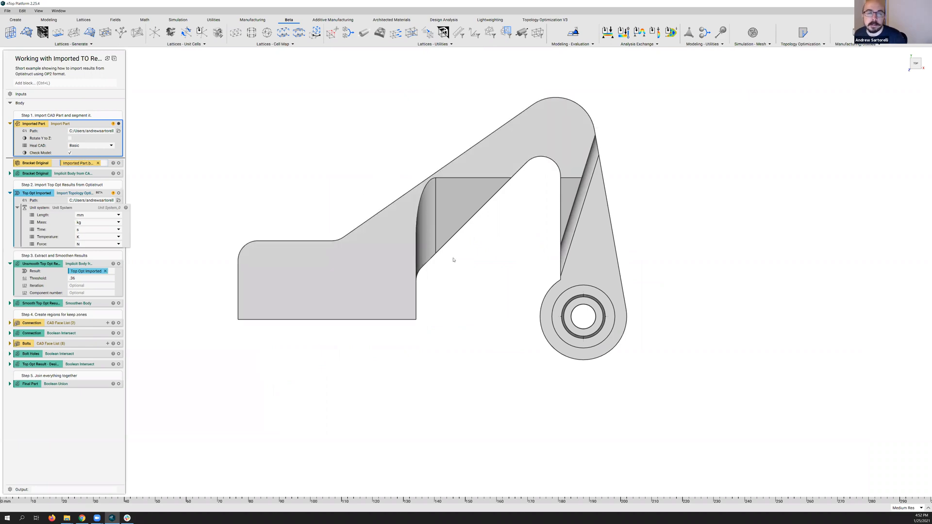
mouse_move(469, 282)
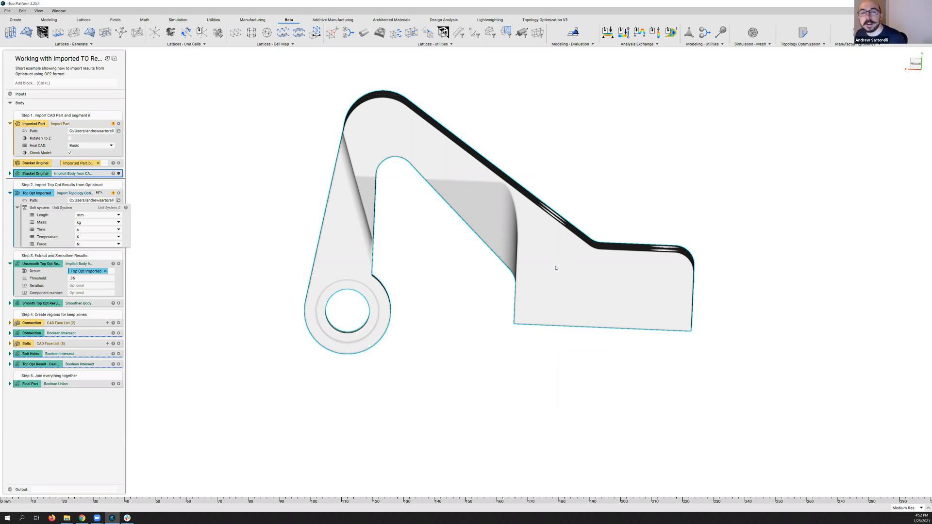
mouse_move(371, 182)
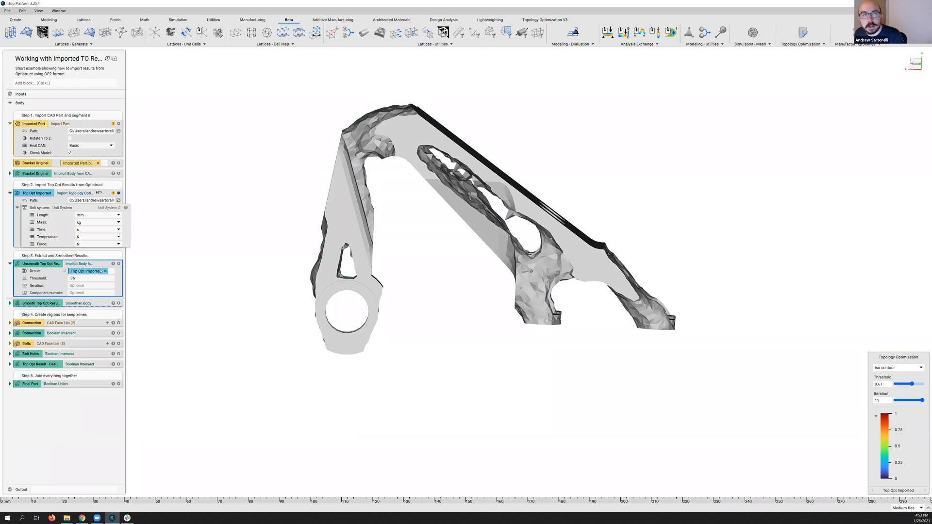
Compute the Smooth Top Opt Result (Smoothen Body) block.
click(113, 263)
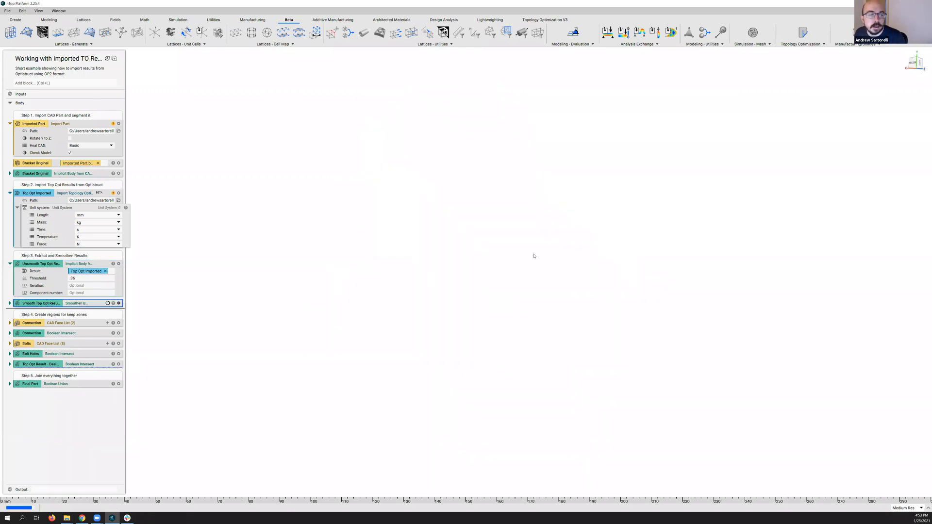
Inspect the finished smoothed bracket body with its organic, rounded surfaces.
click(113, 303)
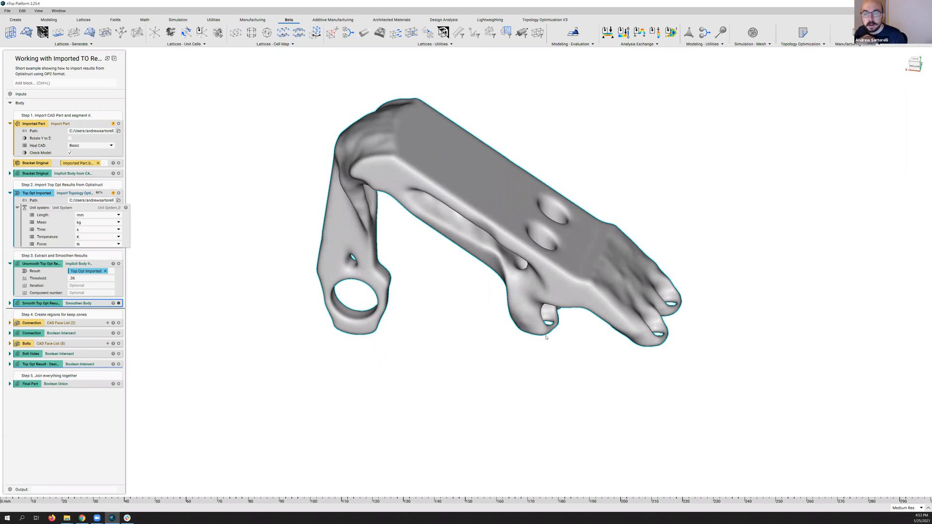
mouse_move(553, 337)
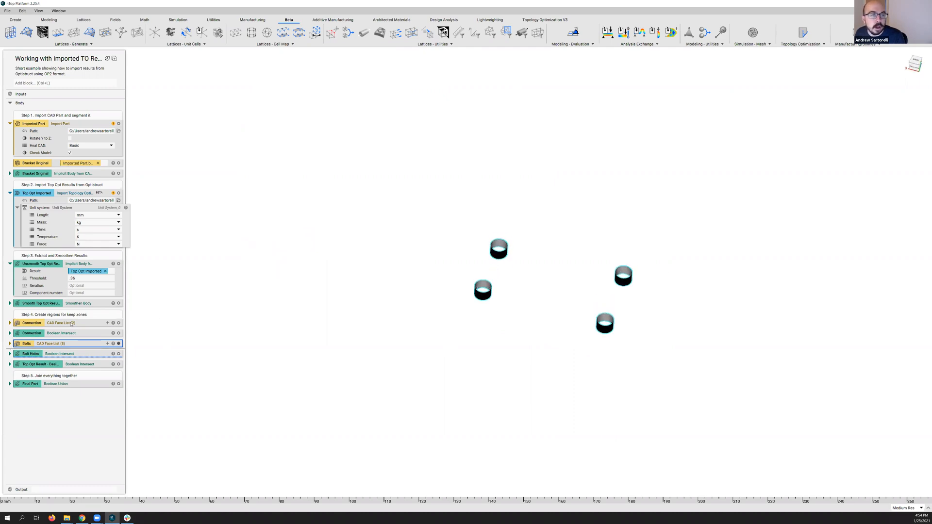
Preview the Connection keep region, then display the Final Part joined bracket.
click(31, 323)
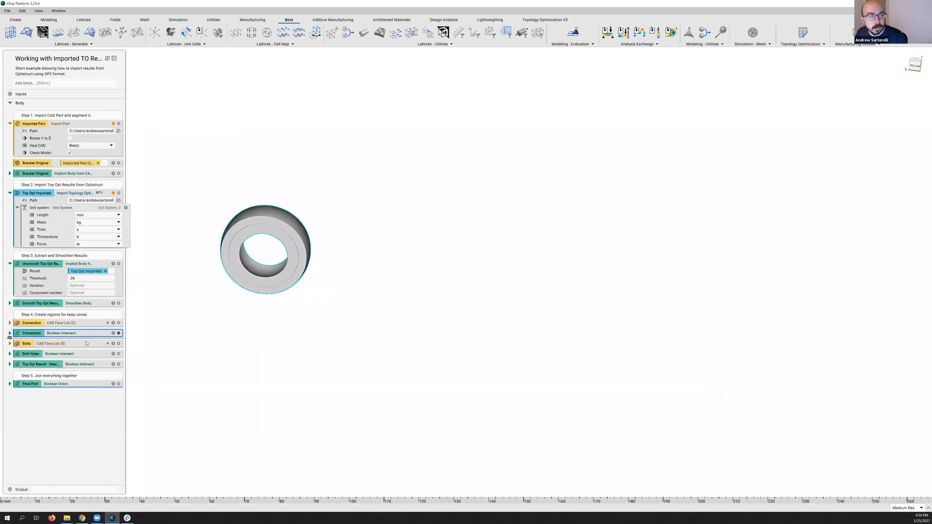
click(30, 353)
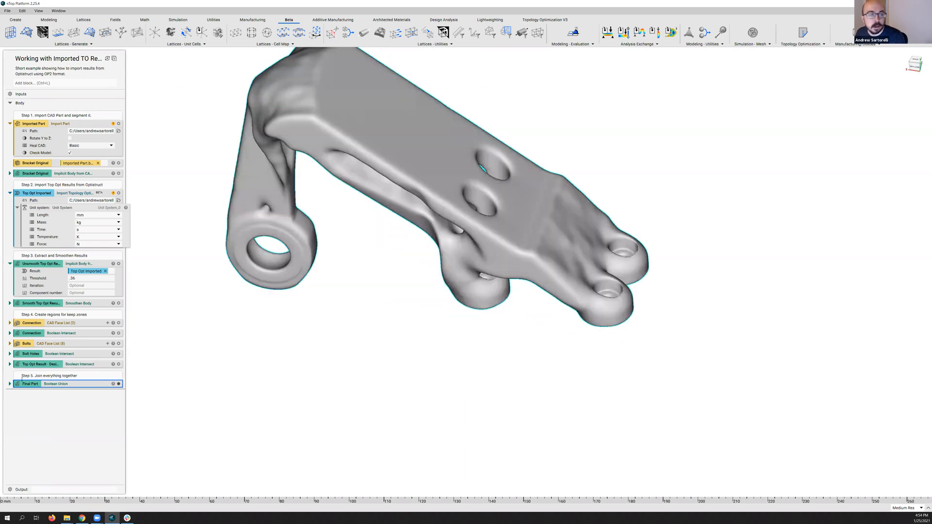
Reveal the Final Part union's rounded blend, radius 3, and its three joined bodies.
click(10, 384)
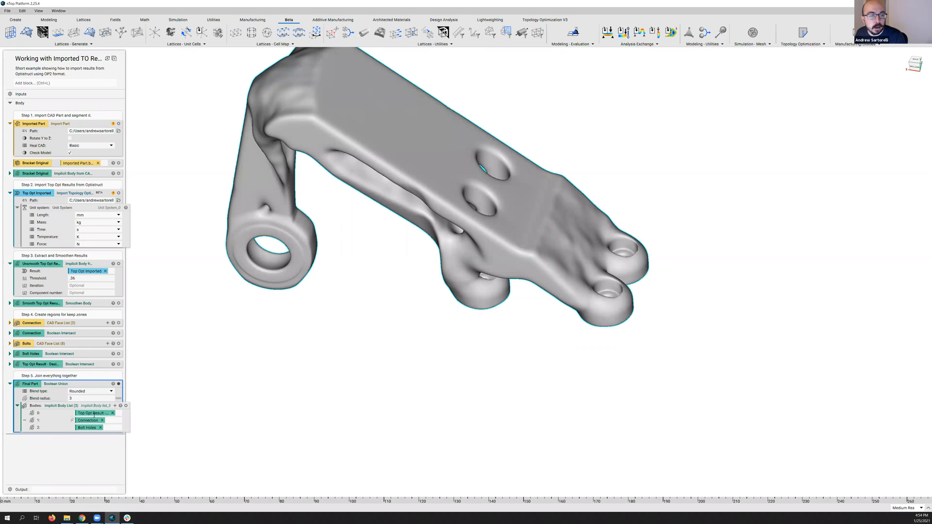
mouse_move(92, 414)
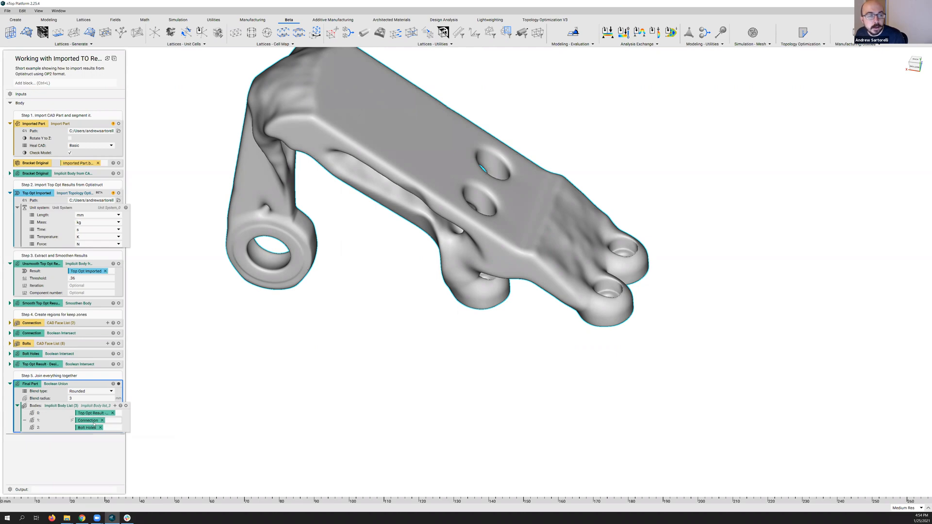
mouse_move(88, 421)
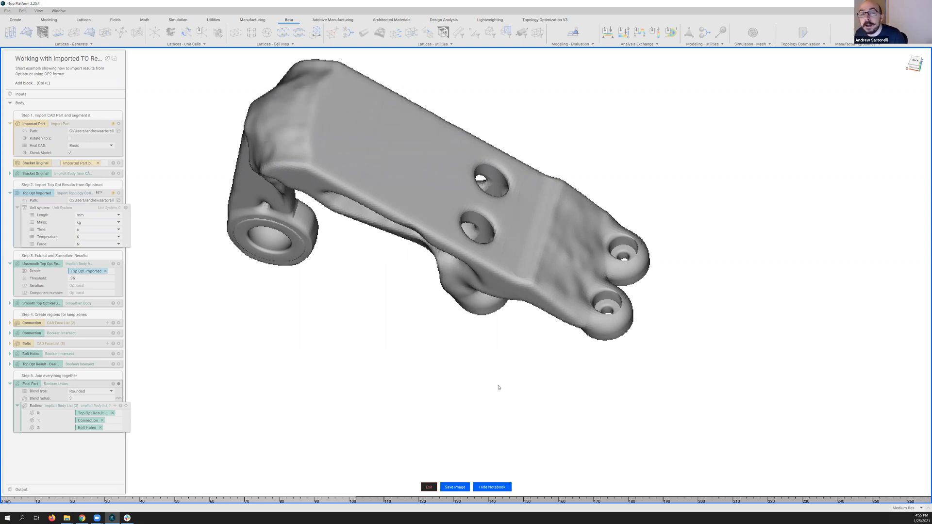
mouse_move(512, 359)
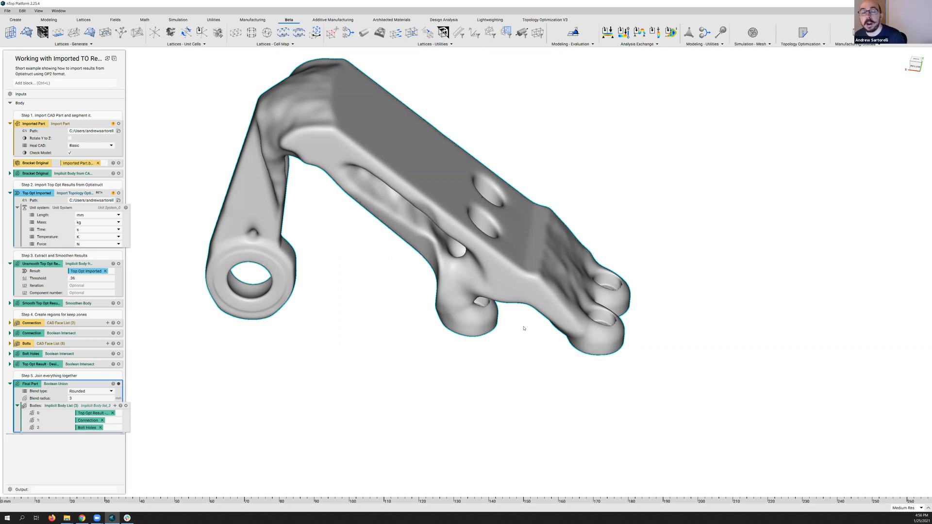
mouse_move(815, 136)
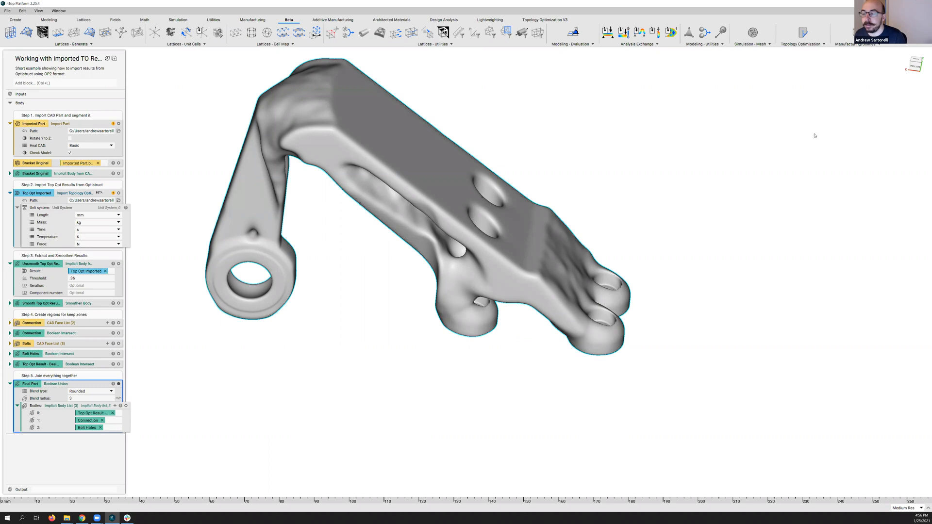